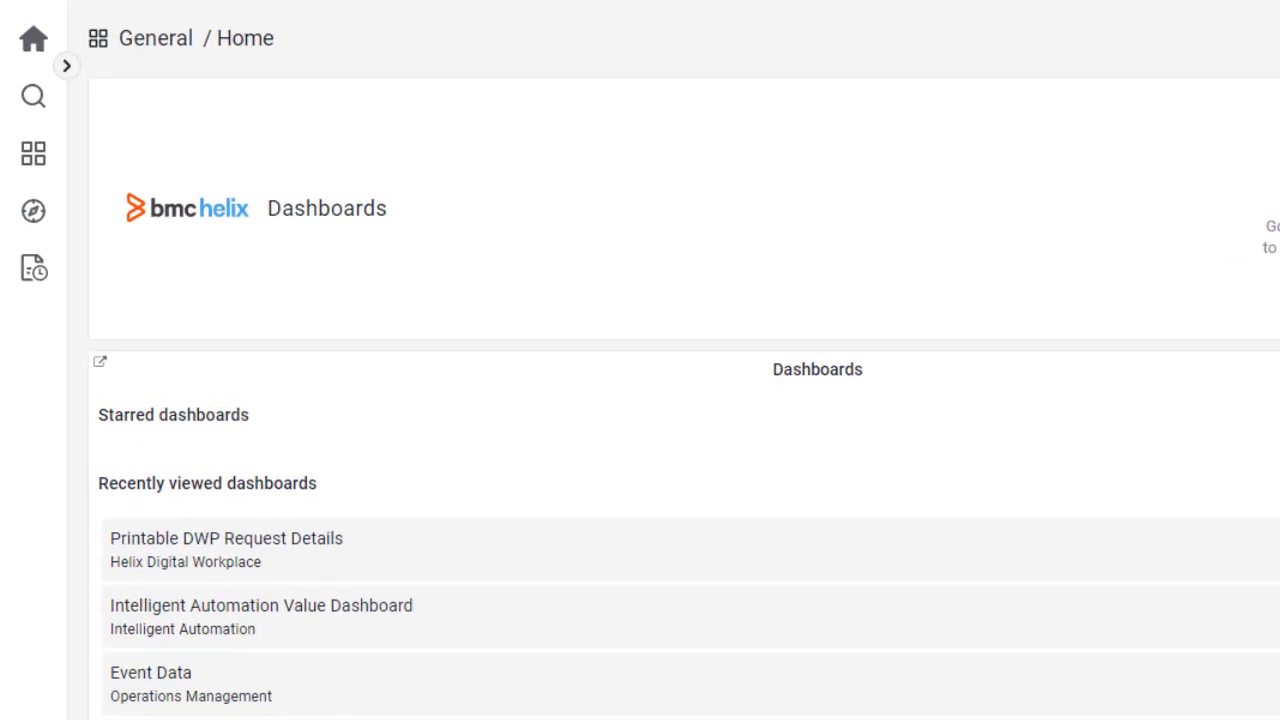
# Open the Report Scheduler settings page from the left sidebar
pyautogui.click(33, 268)
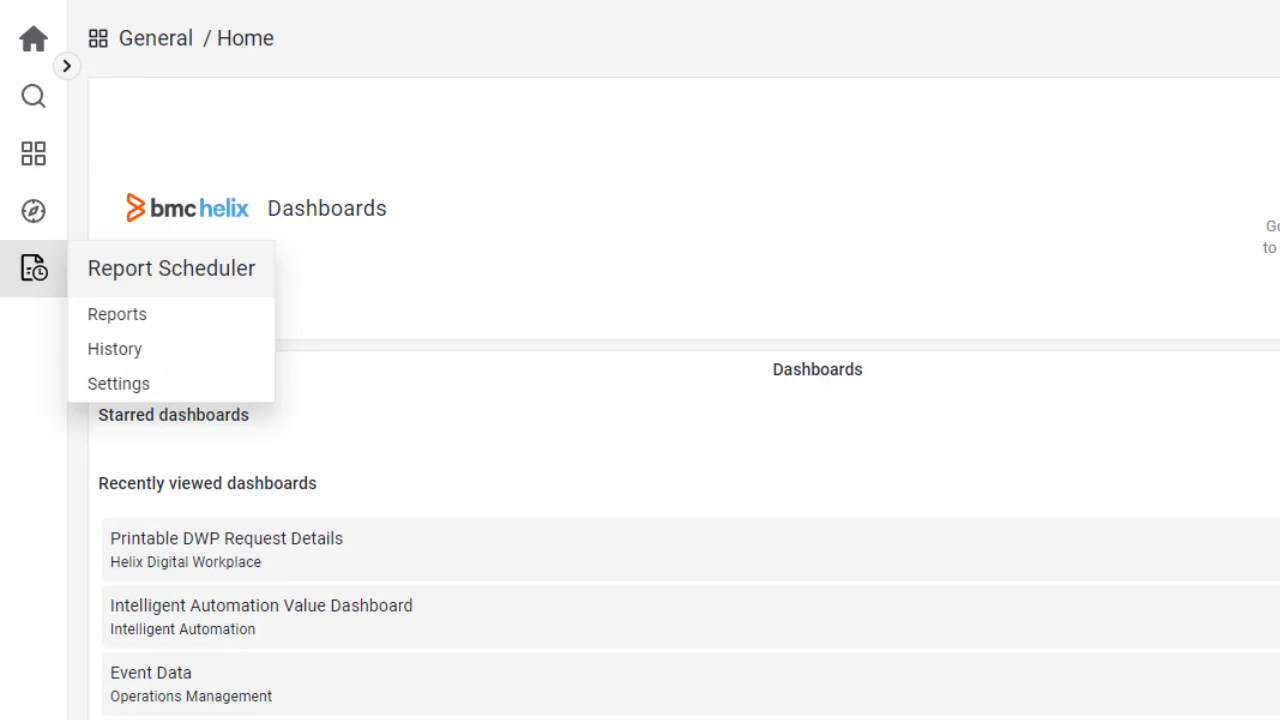
pyautogui.click(118, 383)
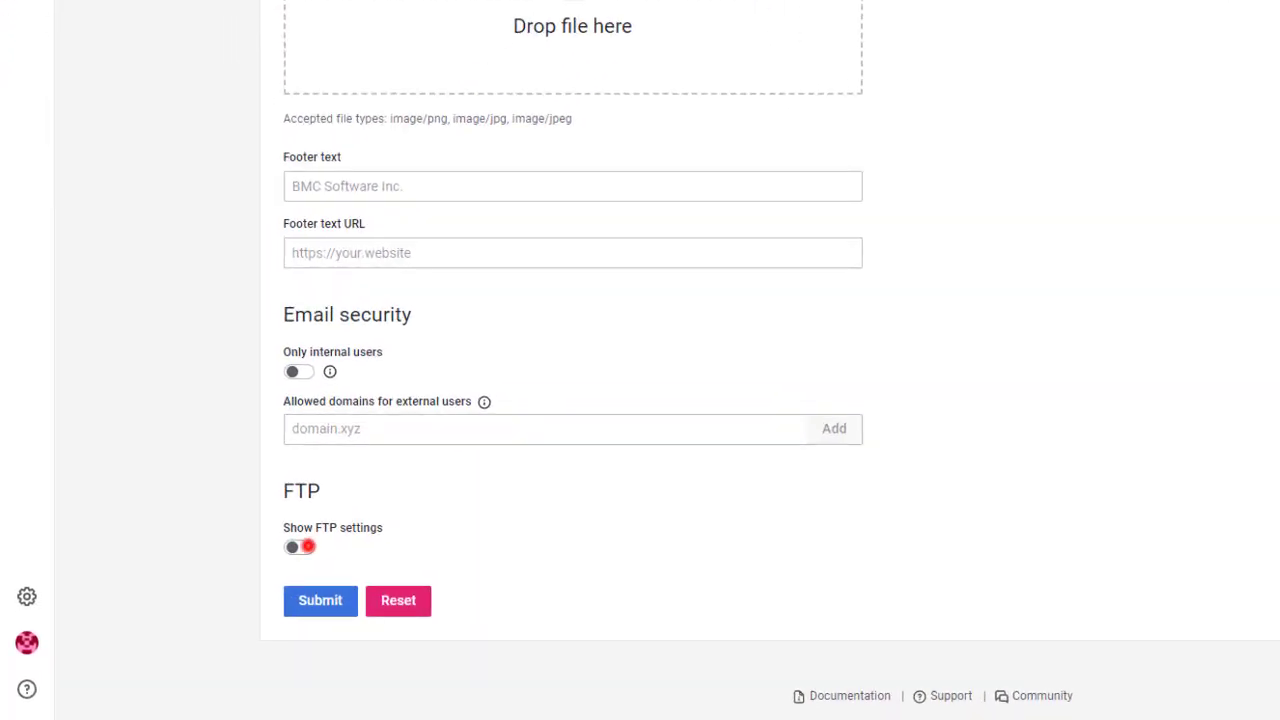
# Enable FTP settings with server ftp.bmc.com and port 168, and submit
pyautogui.click(299, 546)
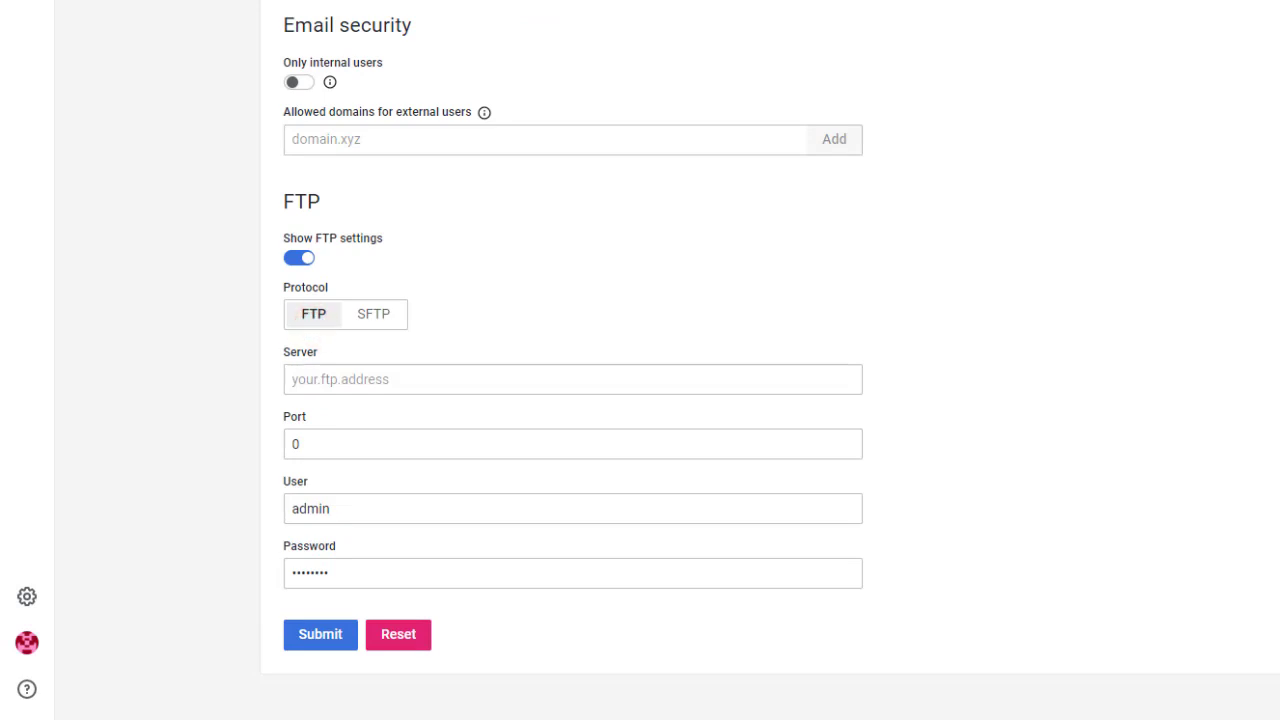
pyautogui.scroll(-3)
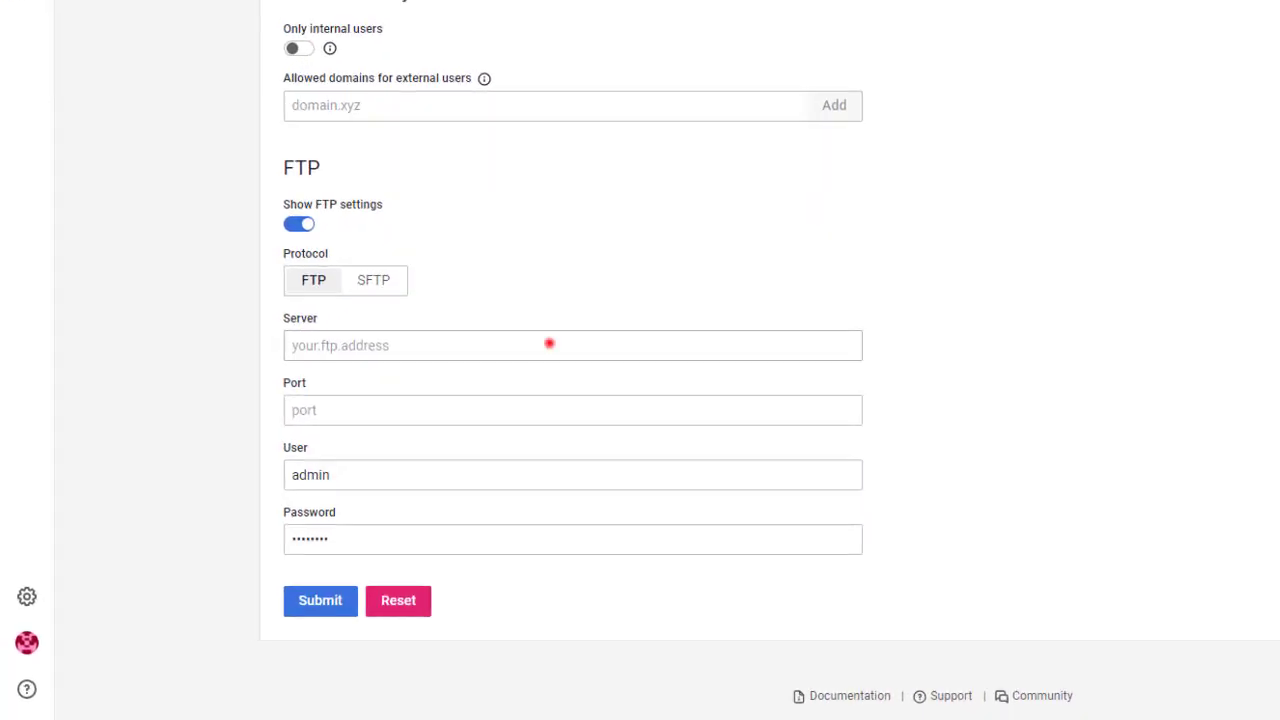
pyautogui.click(572, 410)
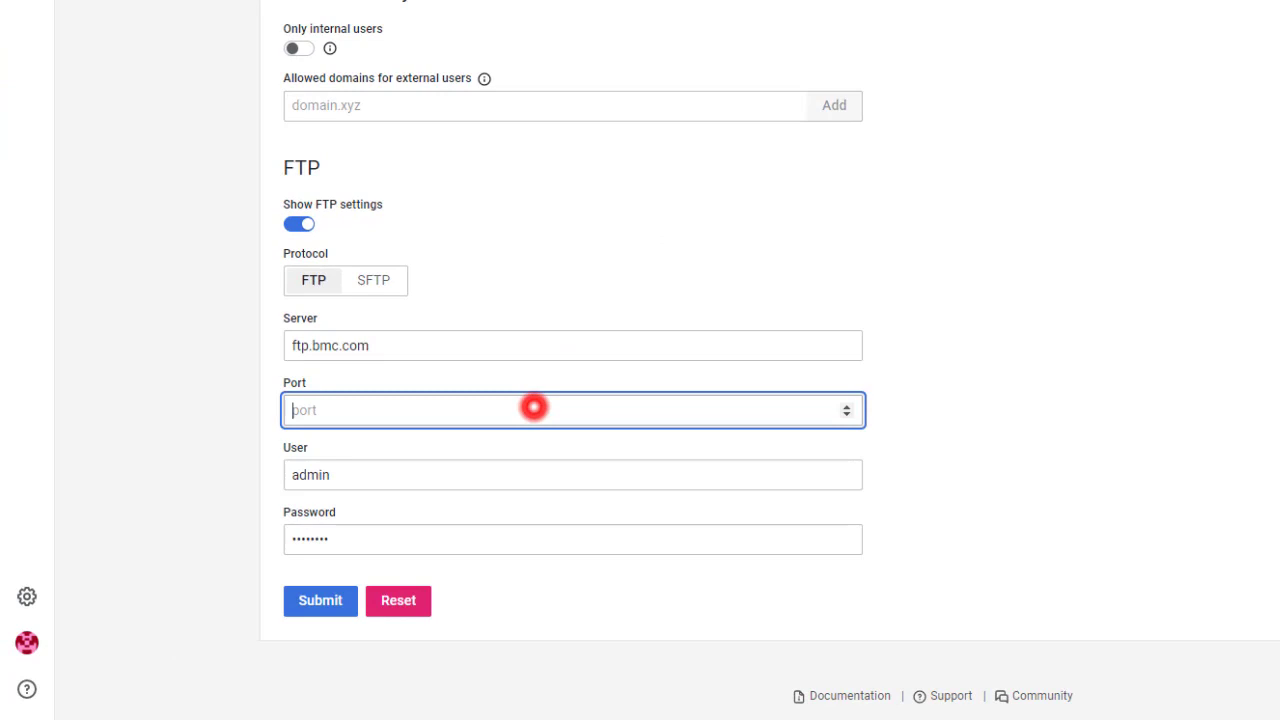
pyautogui.write('168')
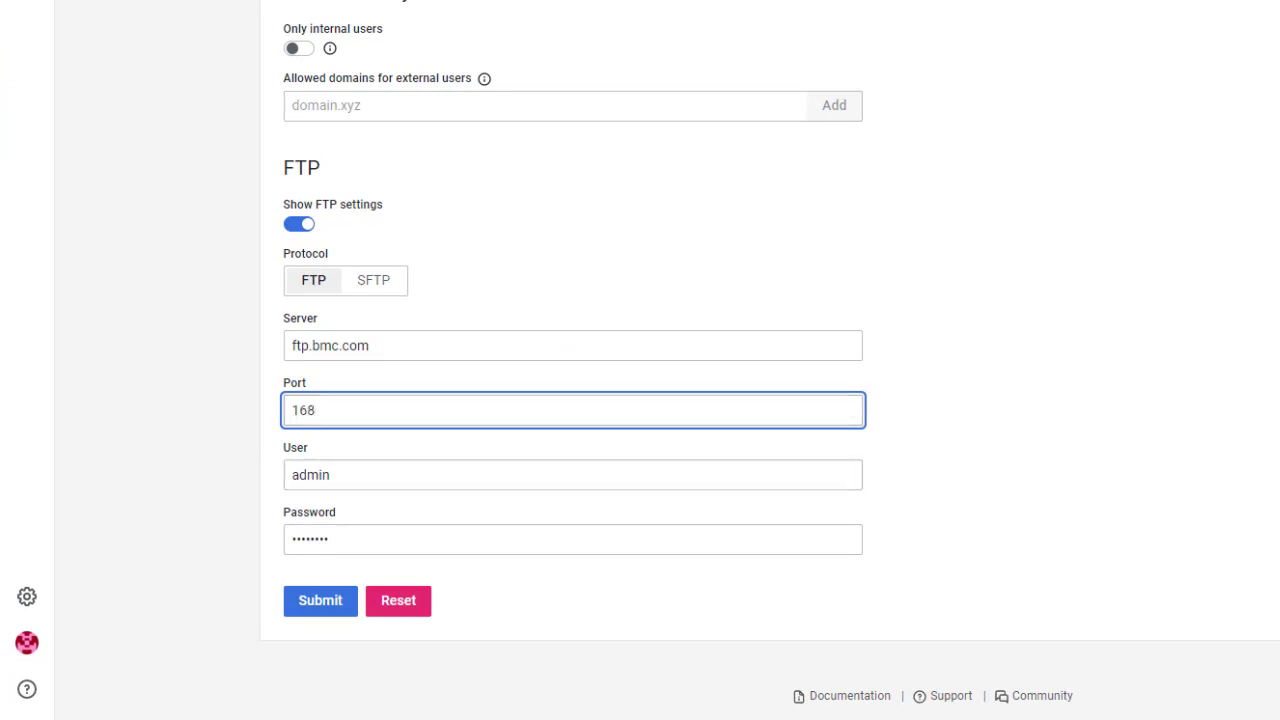
pyautogui.click(320, 600)
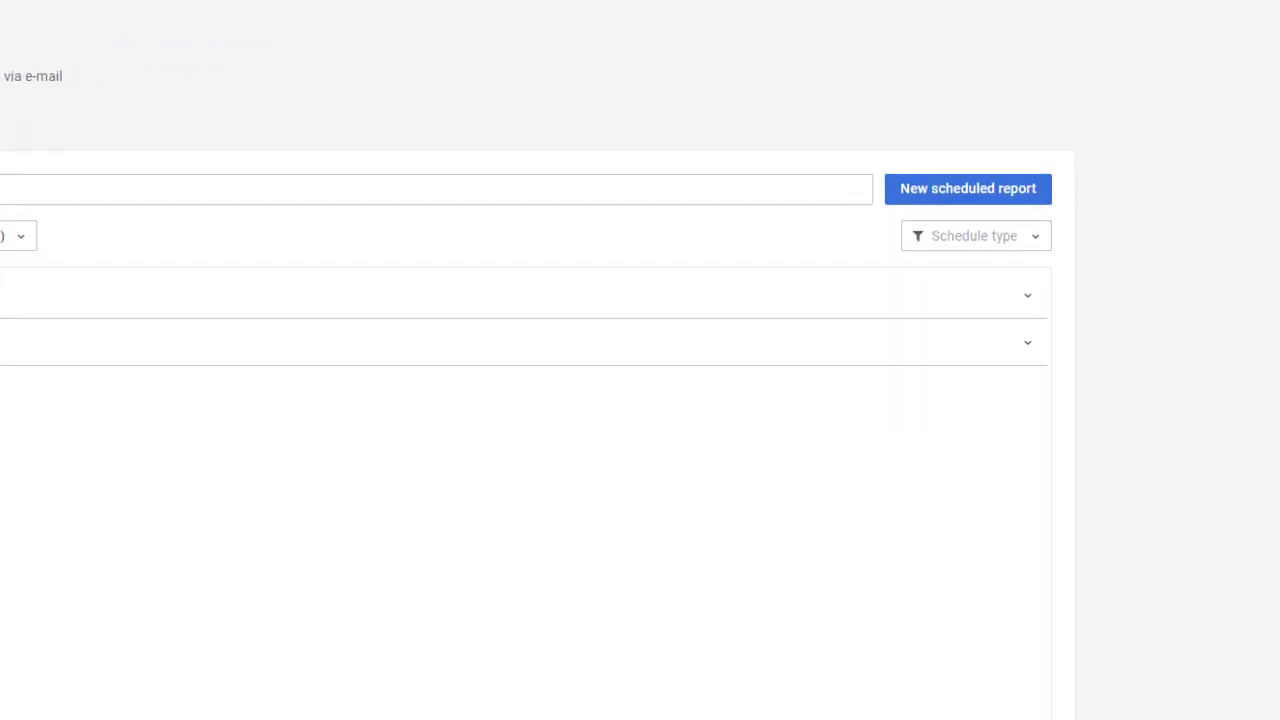
# Create scheduled report 'Event data report' on the Event Data dashboard with FTP delivery
pyautogui.click(967, 188)
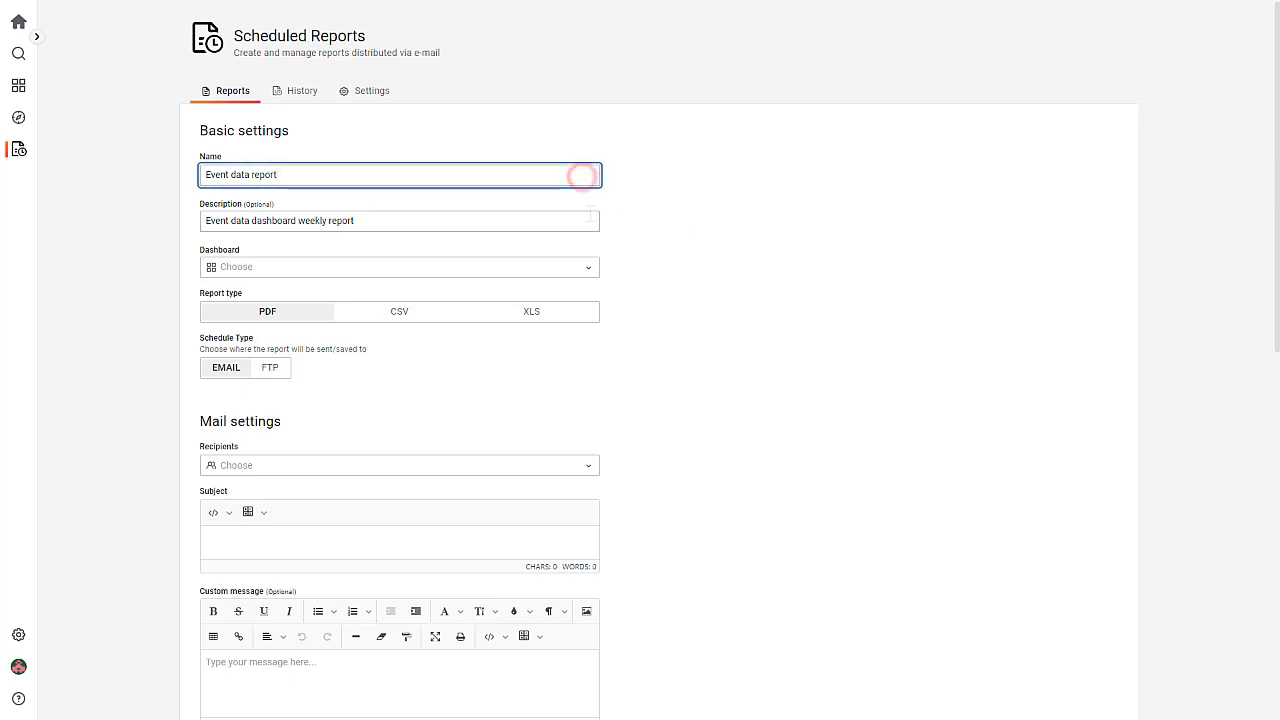
pyautogui.click(399, 220)
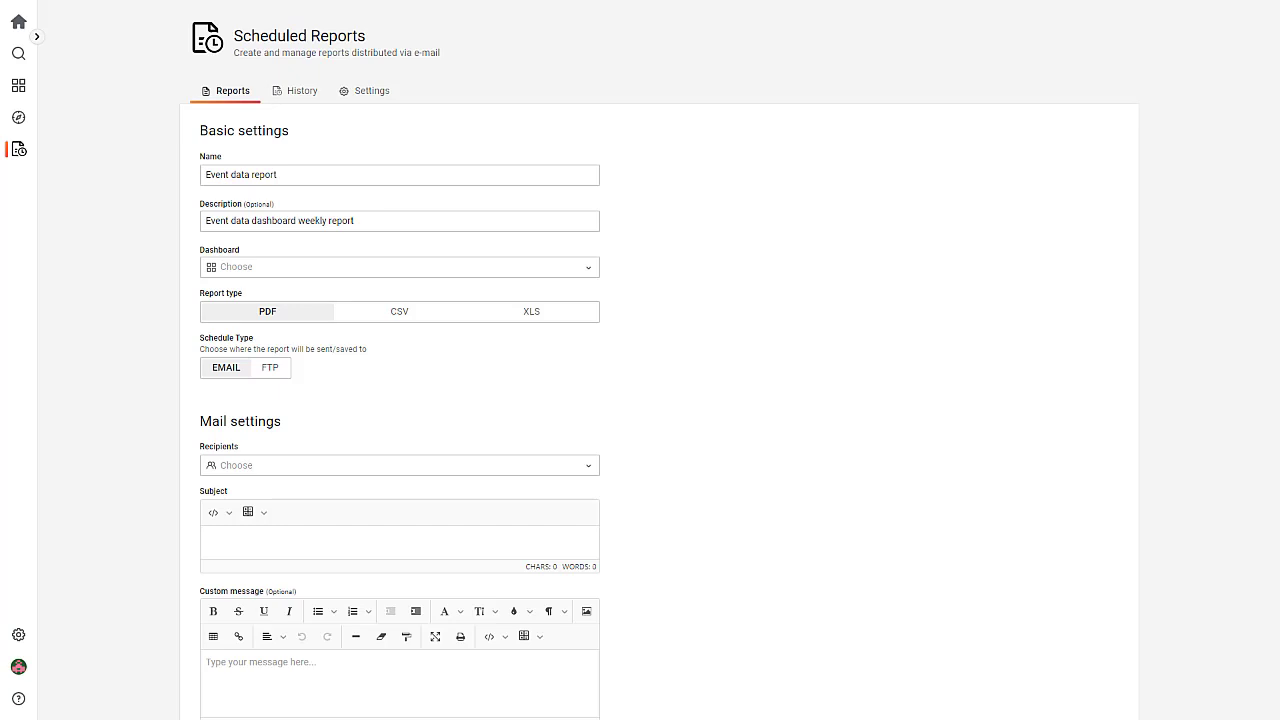
pyautogui.click(400, 266)
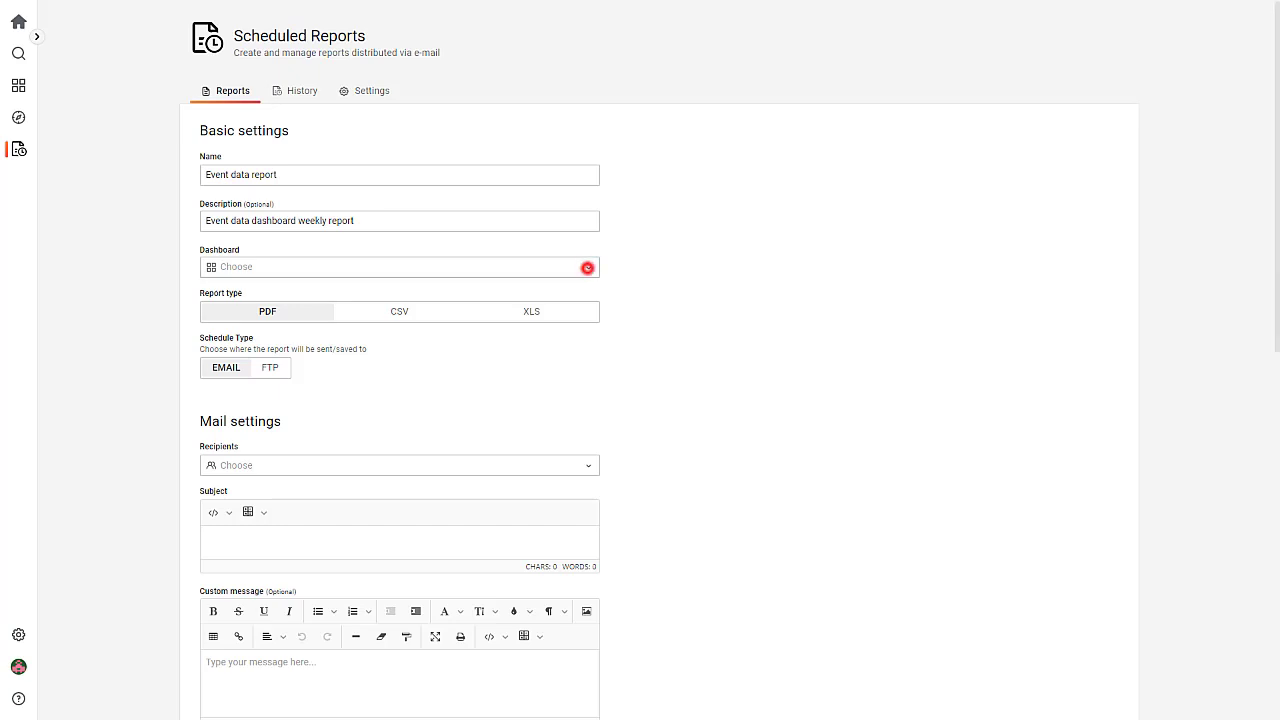
pyautogui.write('even')
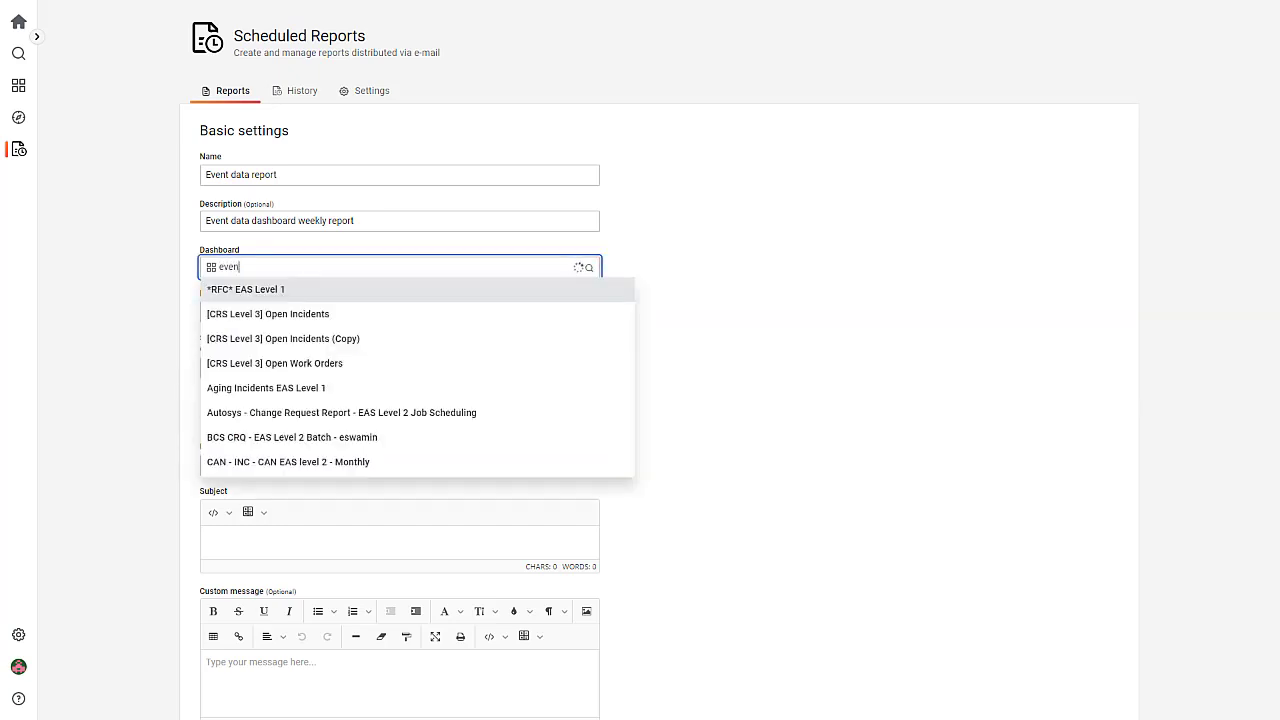
pyautogui.click(245, 289)
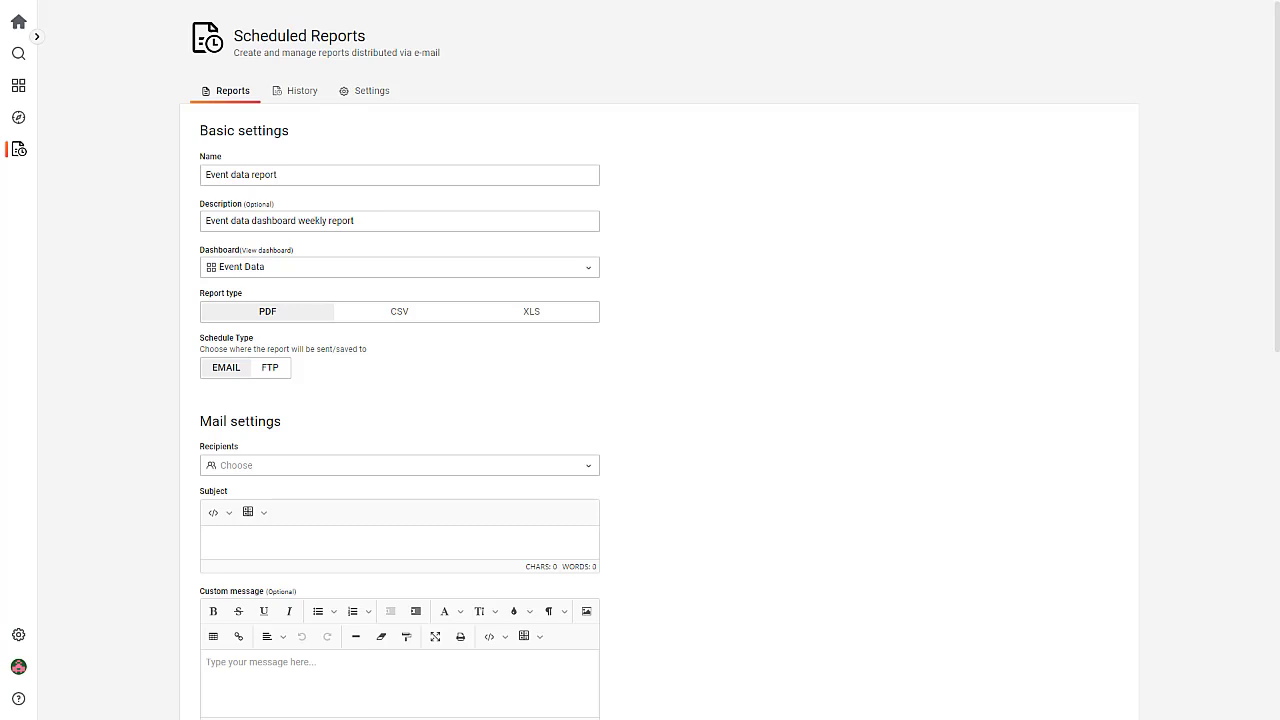
pyautogui.click(269, 367)
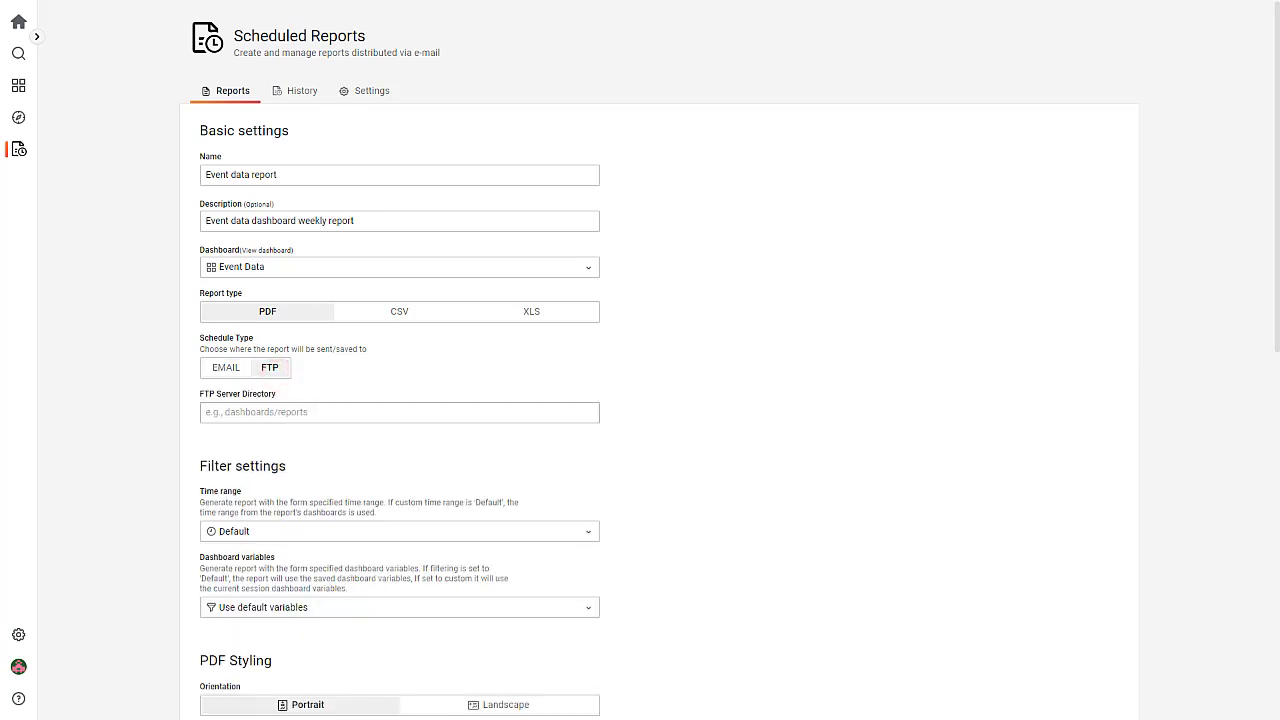
# Enter ftp/bmc as the report's FTP server directory
pyautogui.click(399, 412)
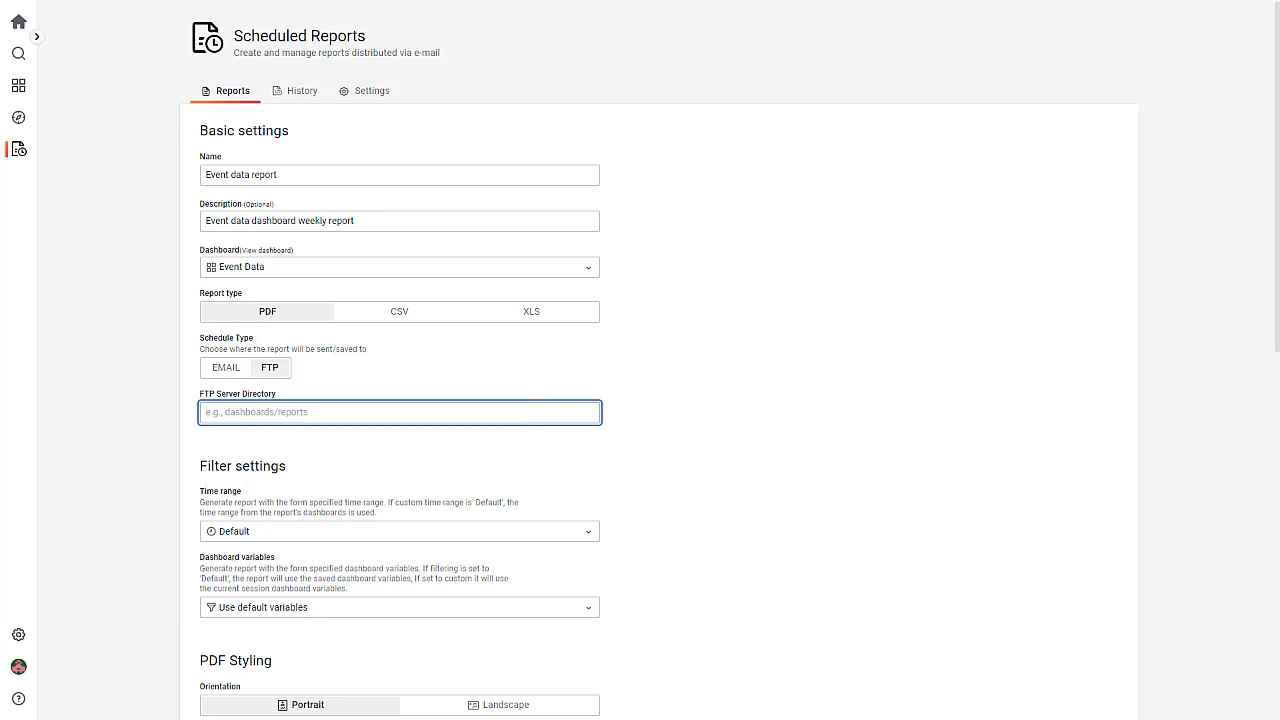
pyautogui.write('ftp/bmc')
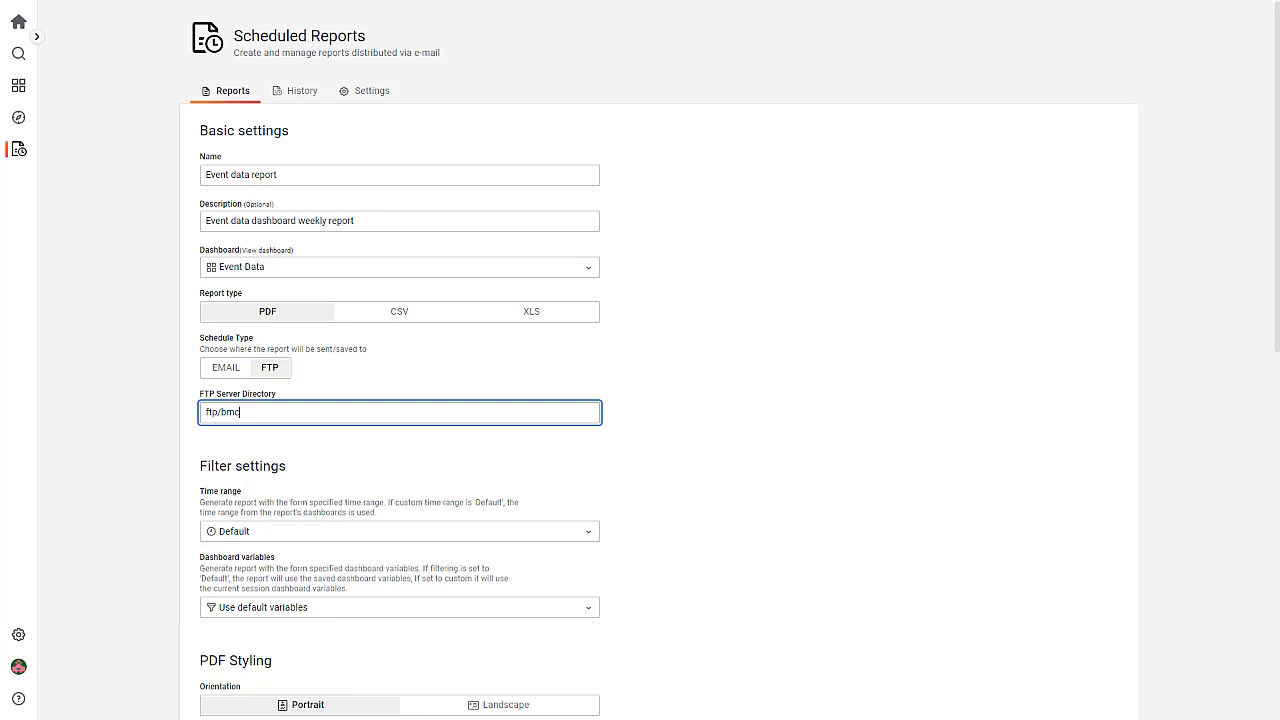
pyautogui.scroll(-3)
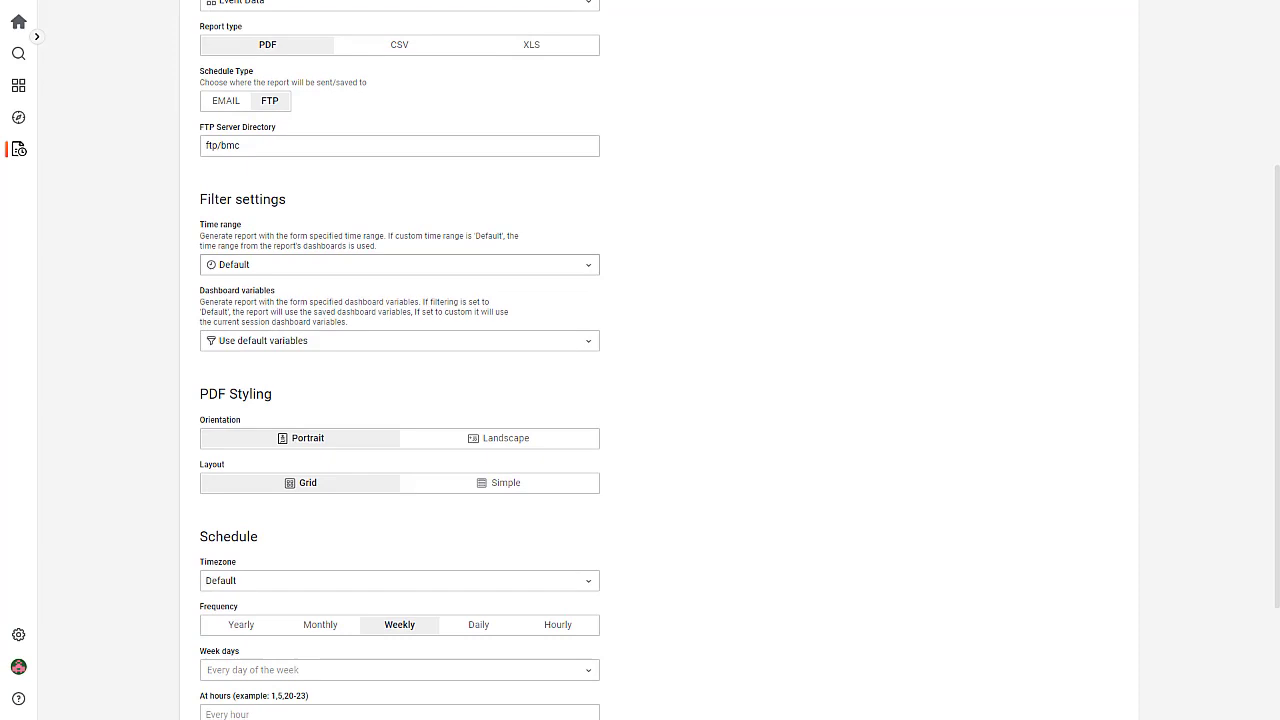
# Keep default dashboard variables and choose the Simple PDF layout
pyautogui.click(399, 340)
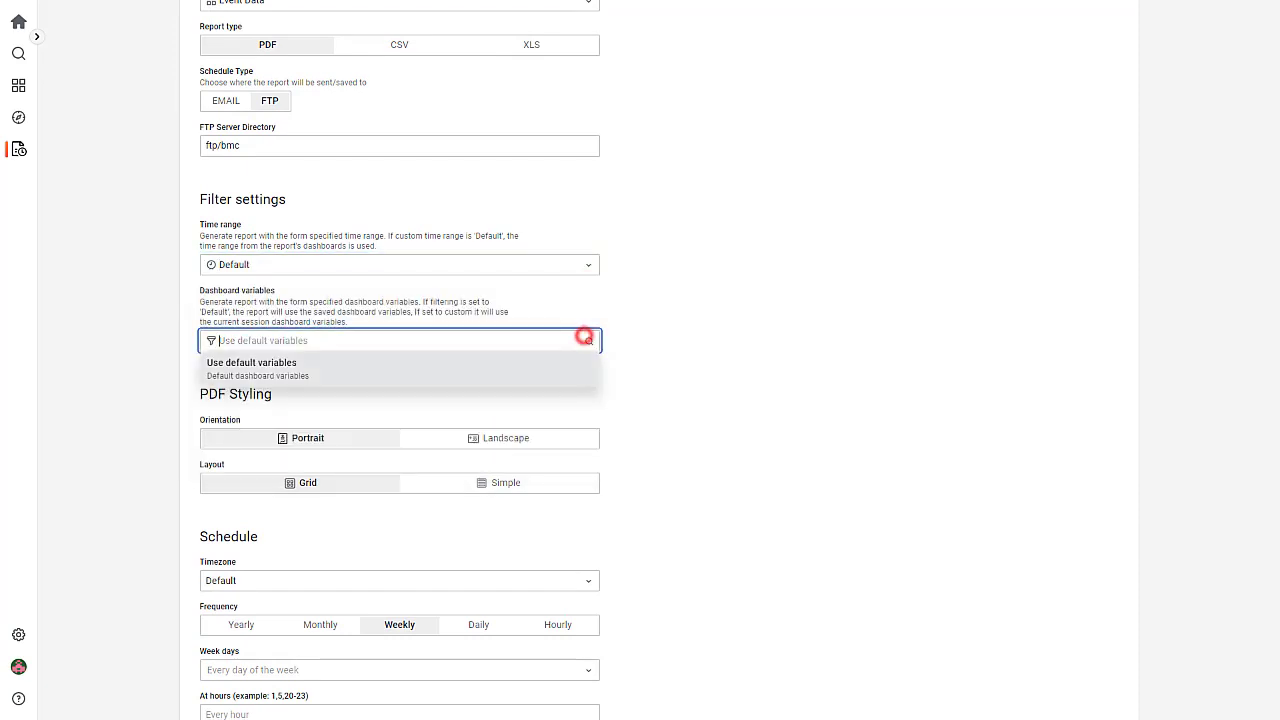
pyautogui.click(251, 362)
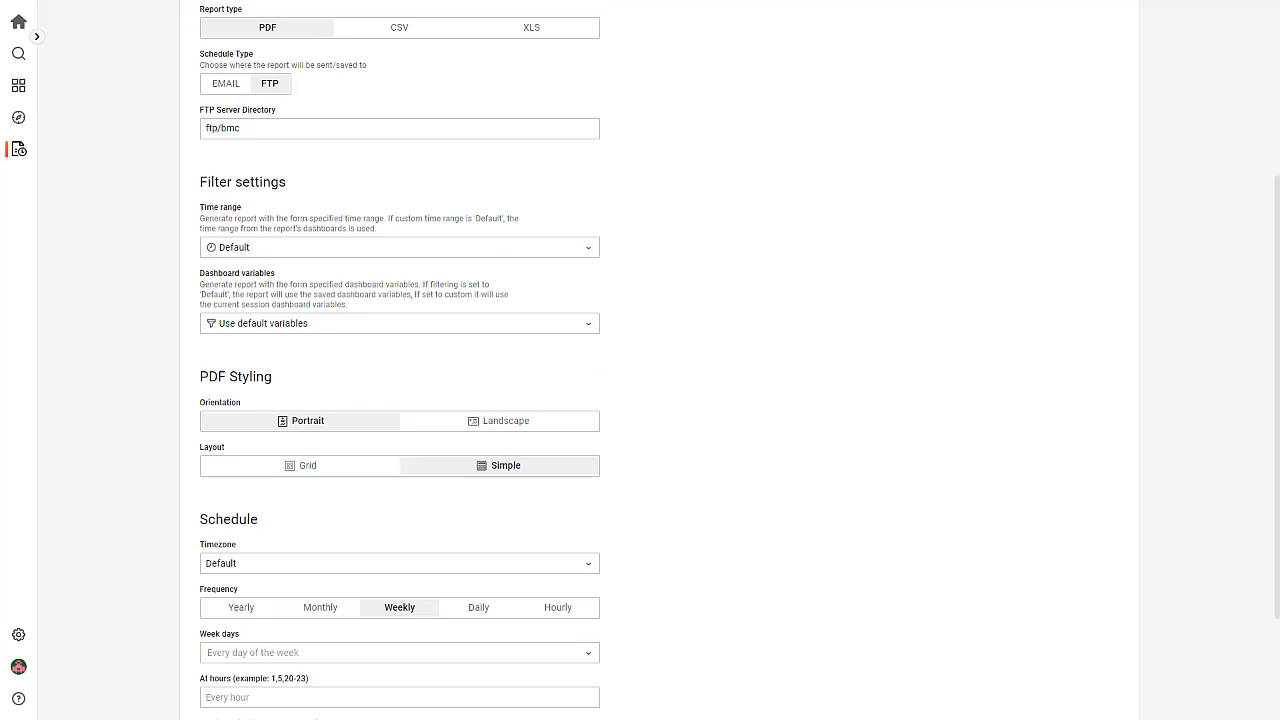
pyautogui.scroll(-3)
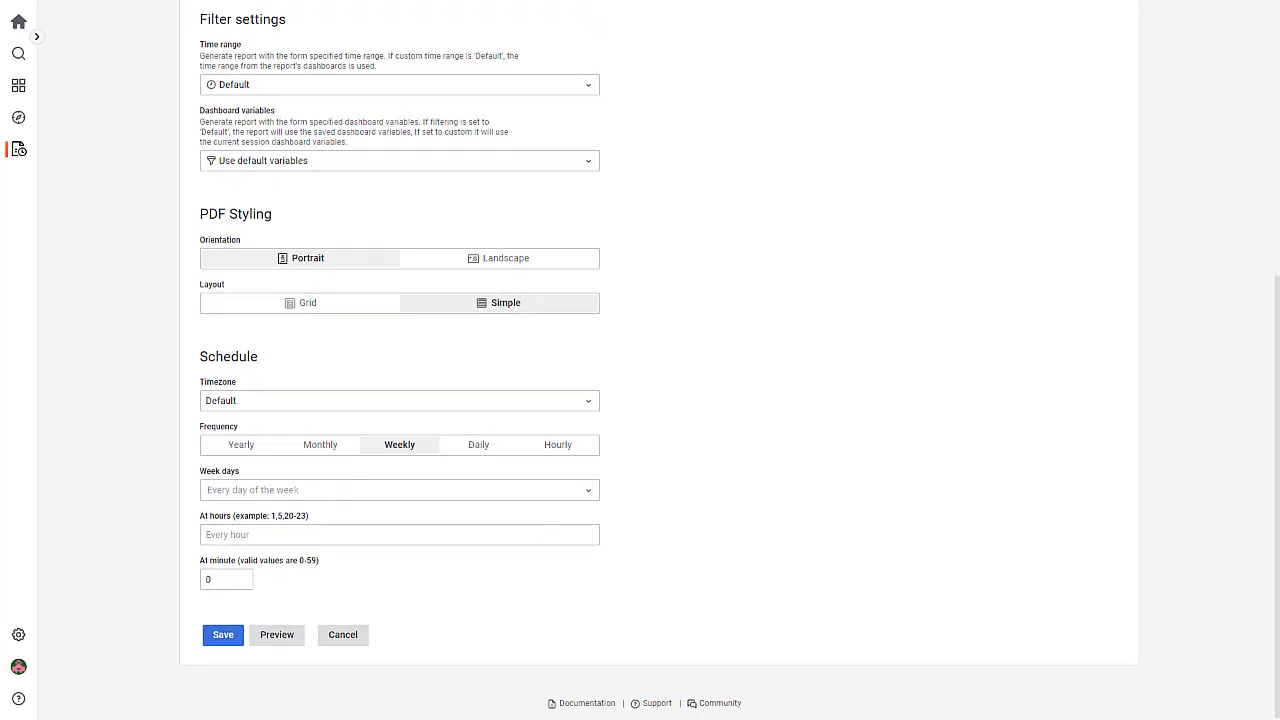
pyautogui.click(505, 302)
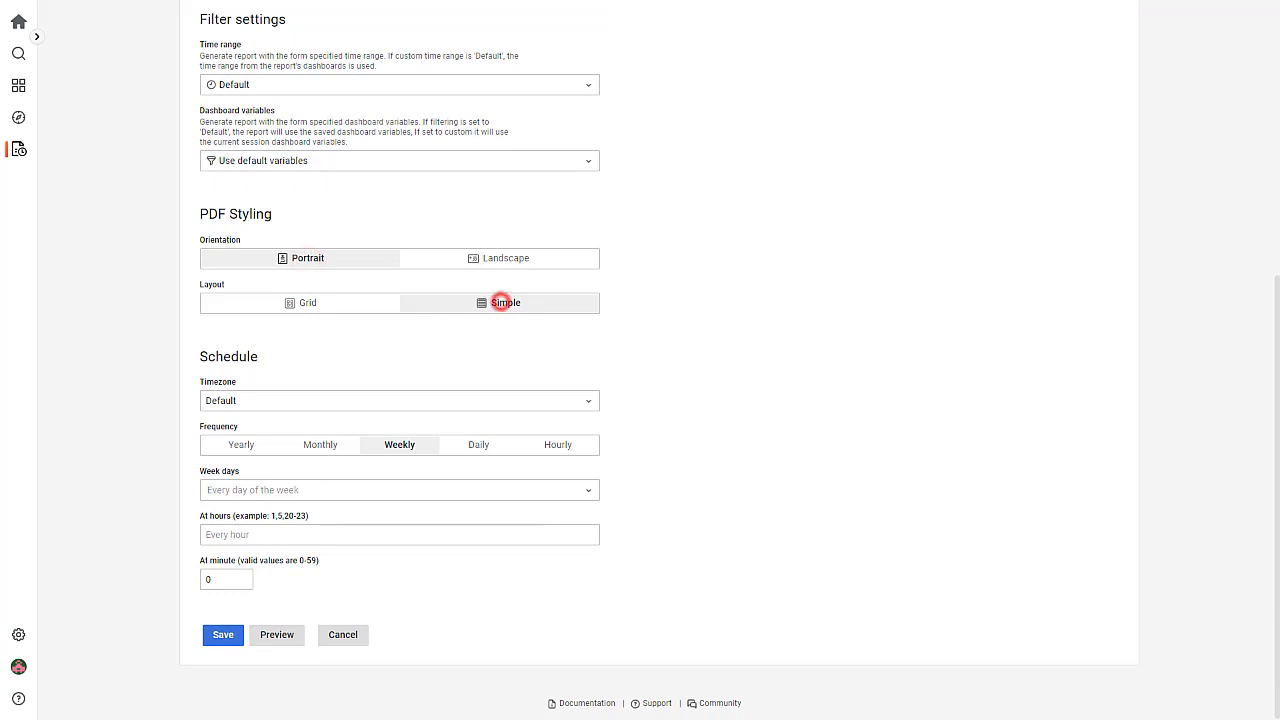
pyautogui.click(505, 302)
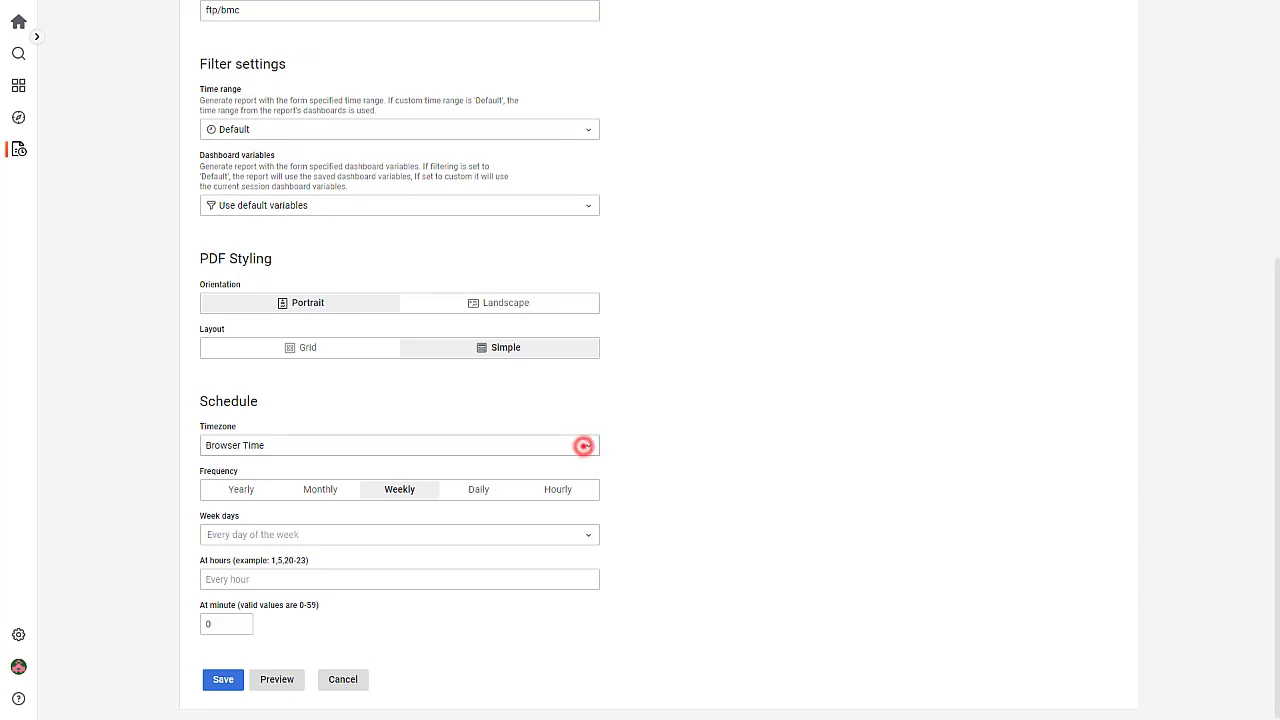
# Schedule the report Daily at hour 12 and save it
pyautogui.click(478, 489)
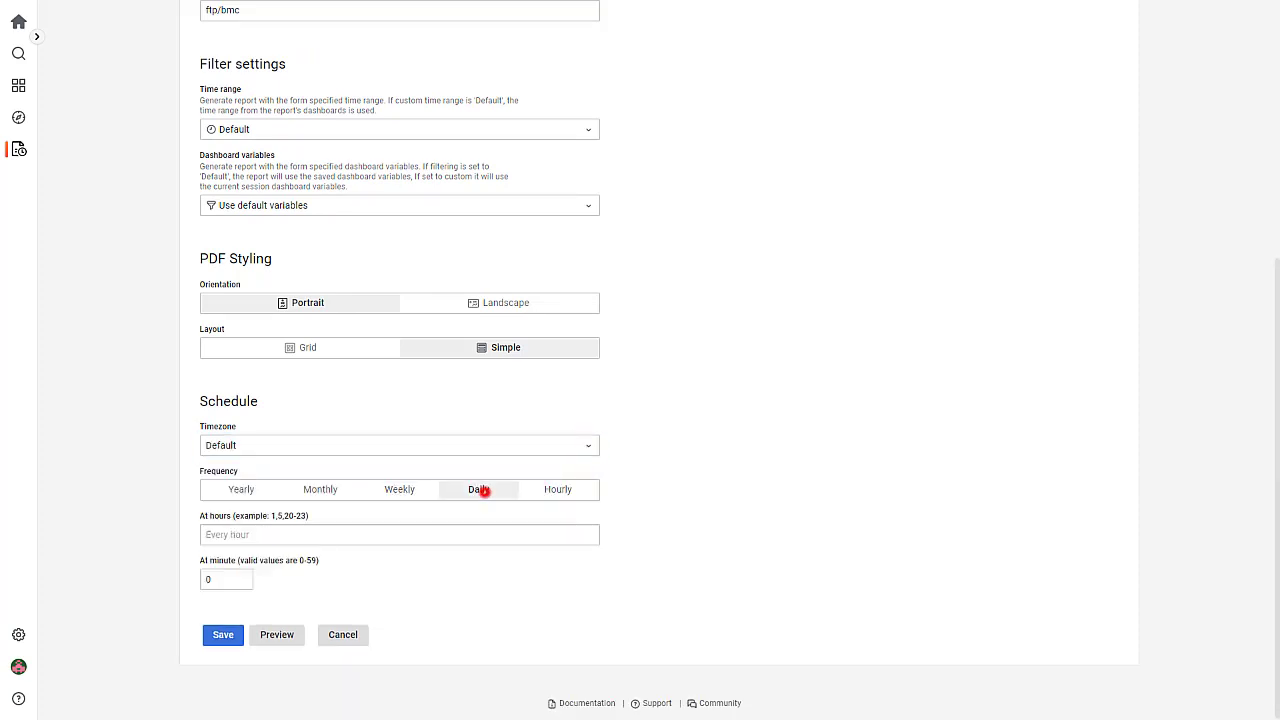
pyautogui.write('12')
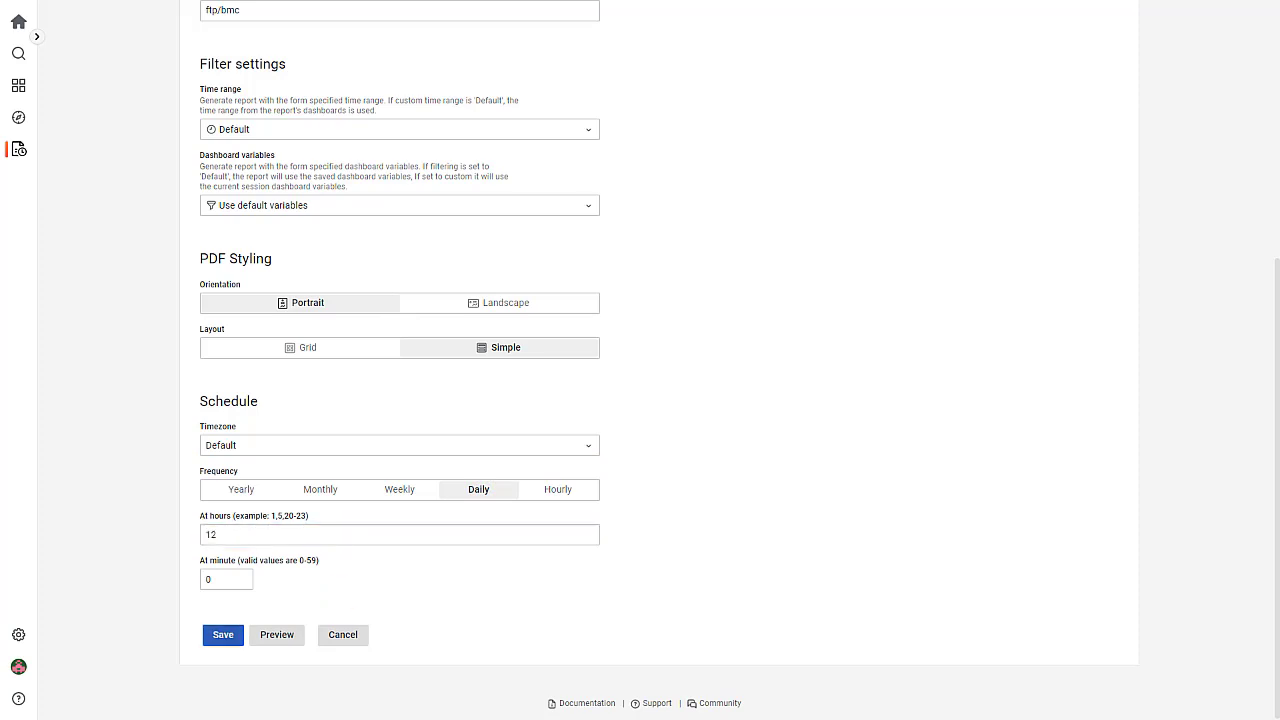
pyautogui.click(222, 635)
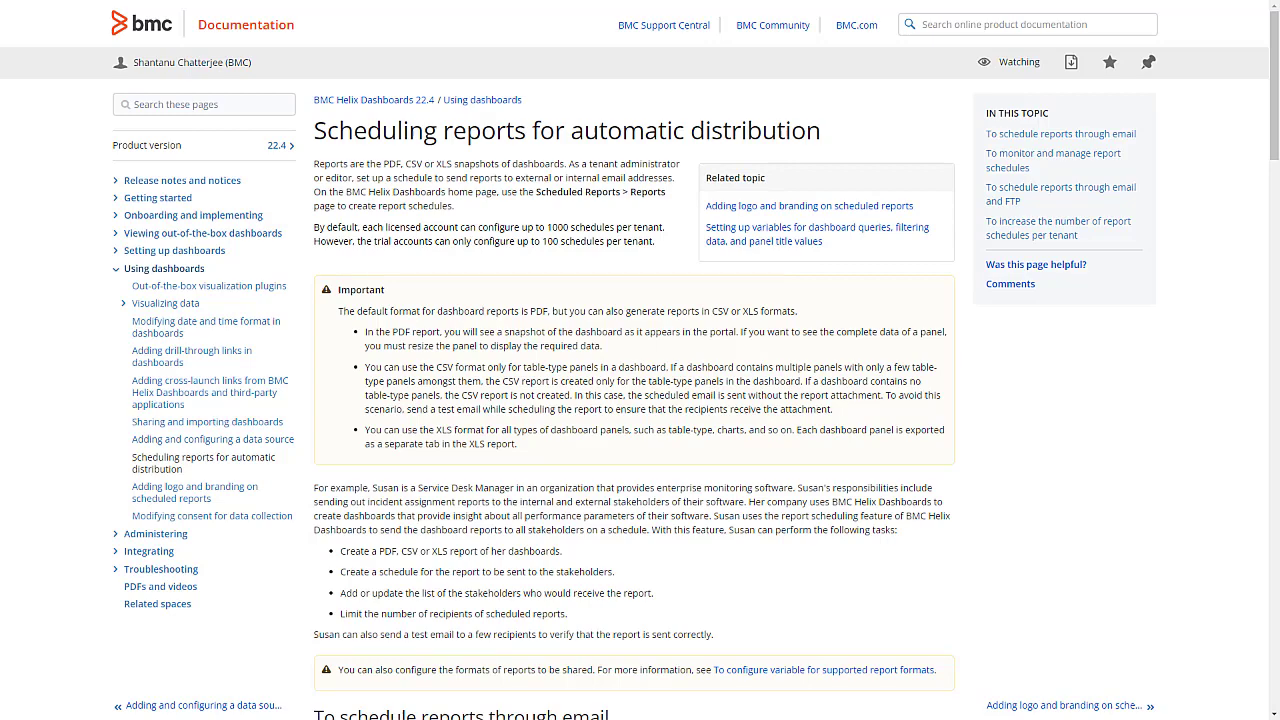
# Scroll the scheduling reports help page to the email scheduling section
pyautogui.scroll(-3)
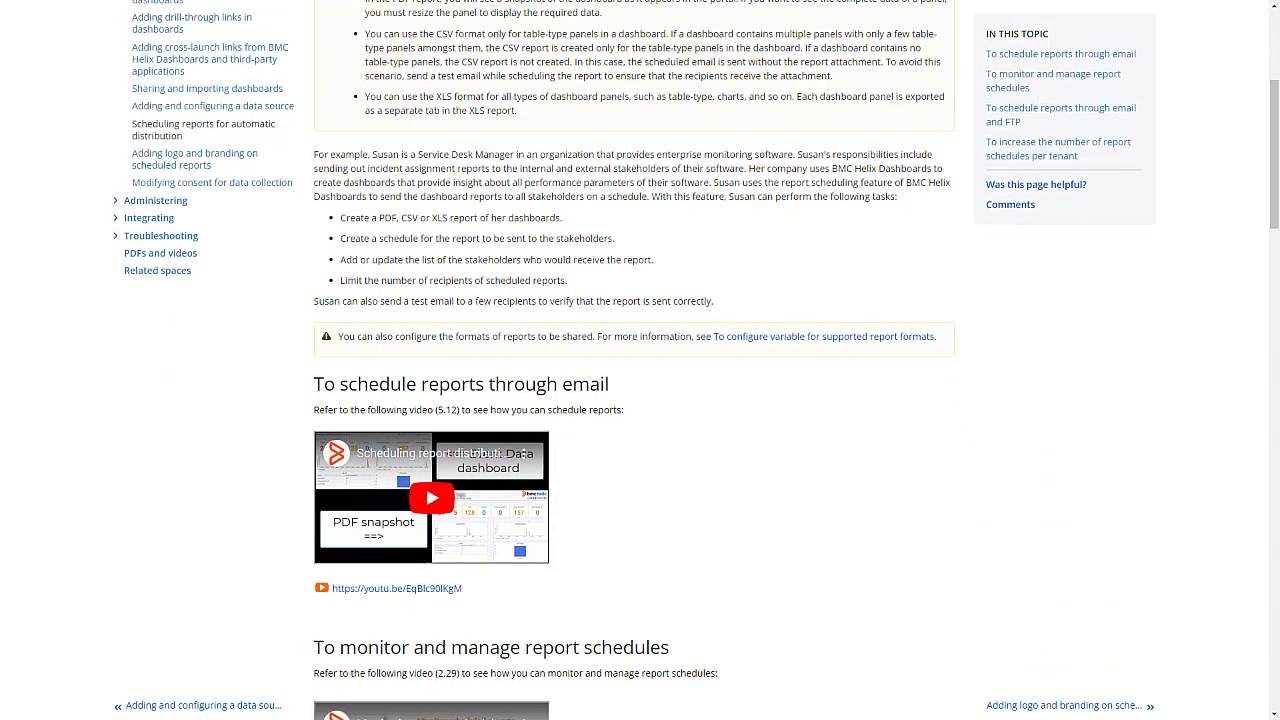